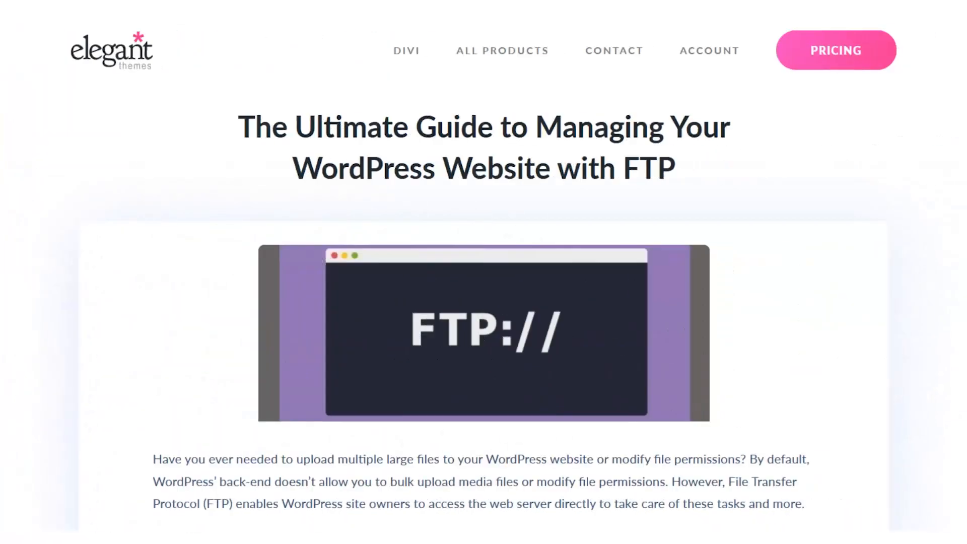
- Open comments.php from wordpress/wp-content/themes/twentyseventeen for editing
scroll(down, 3)
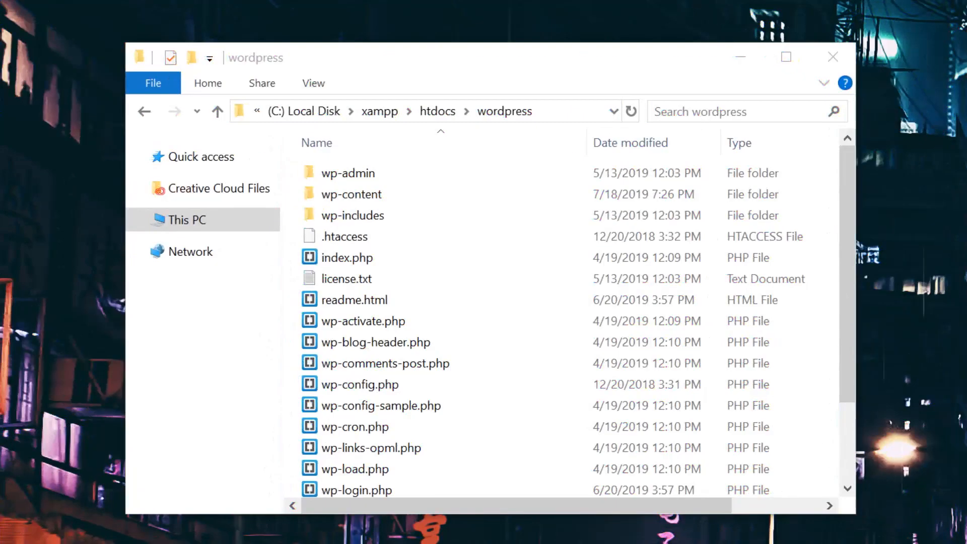
double_click(351, 193)
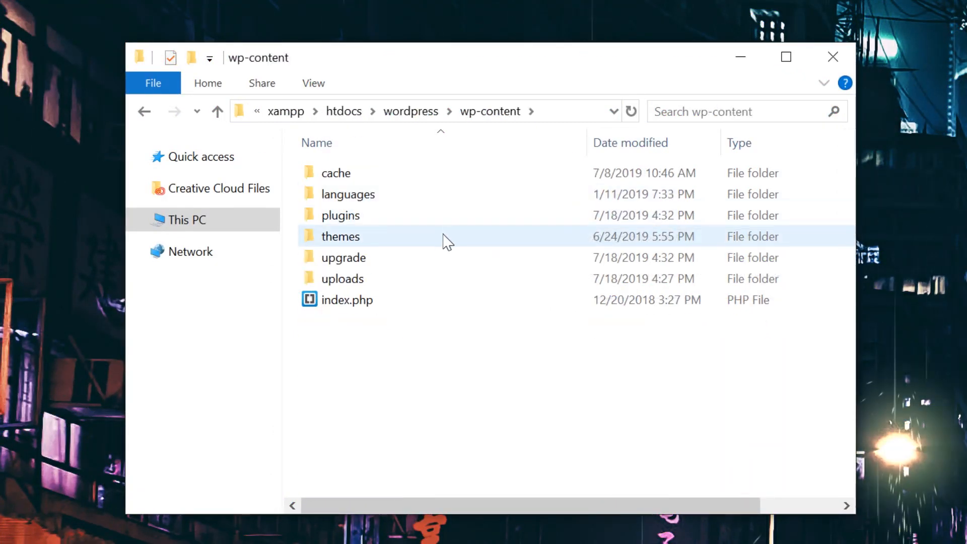
double_click(340, 236)
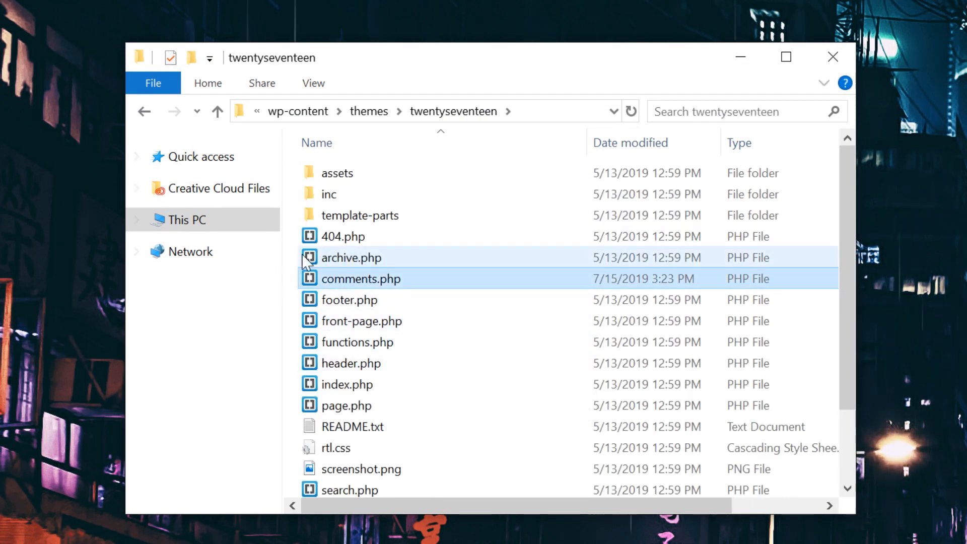
click(361, 278)
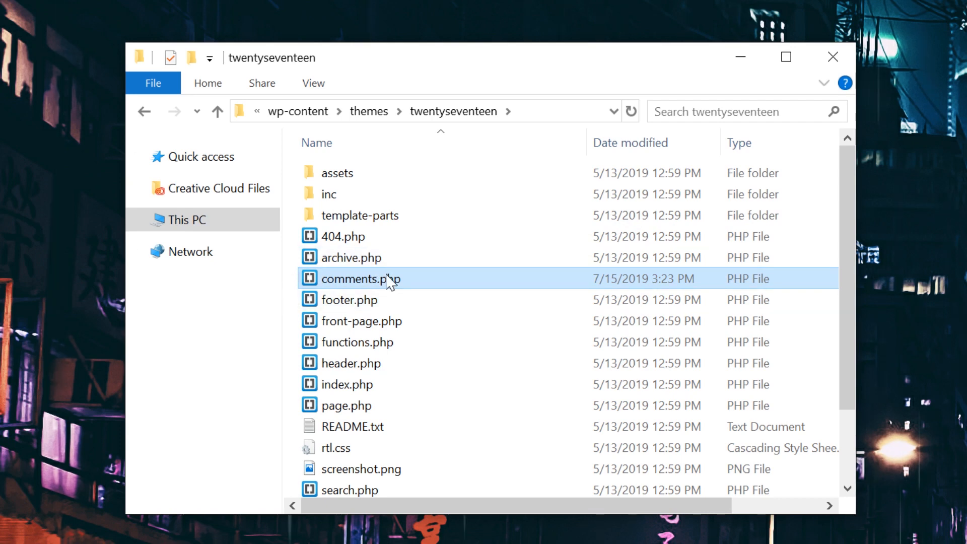
double_click(361, 278)
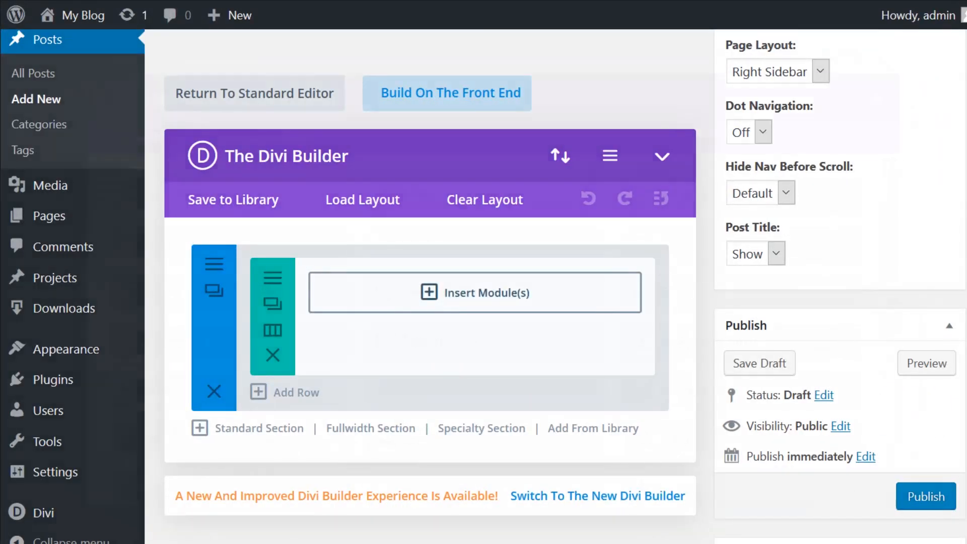
- Insert a Text module with a Comments module below it, and publish the post
click(475, 292)
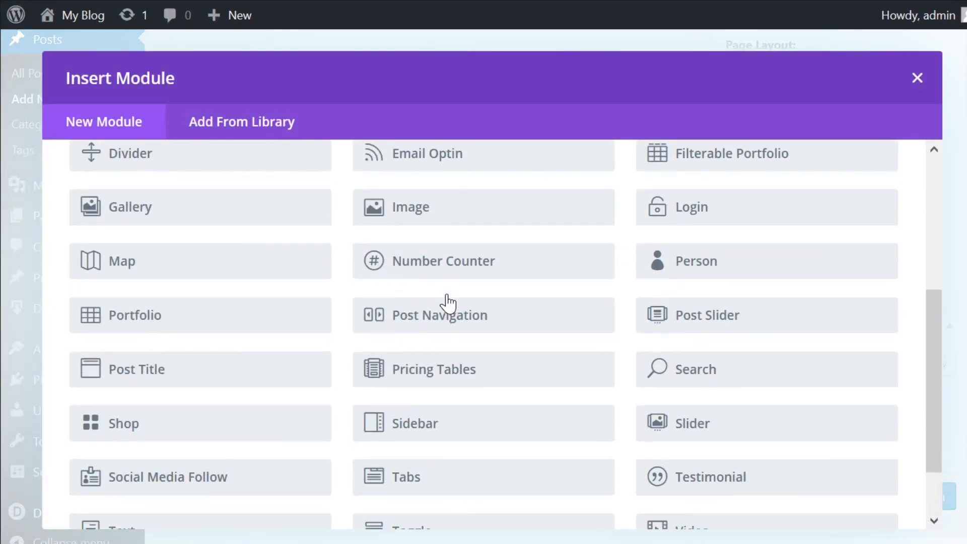
scroll(down, 3)
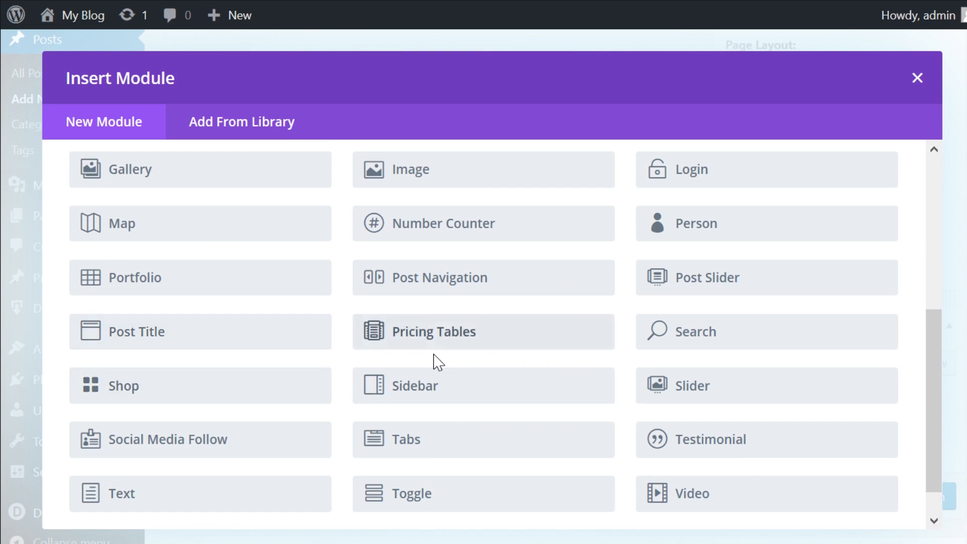
click(917, 77)
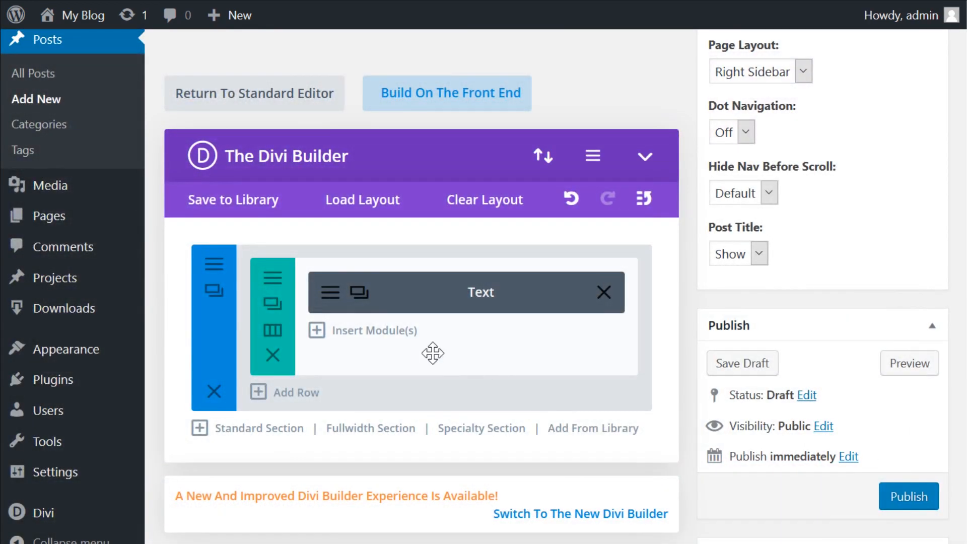
click(376, 330)
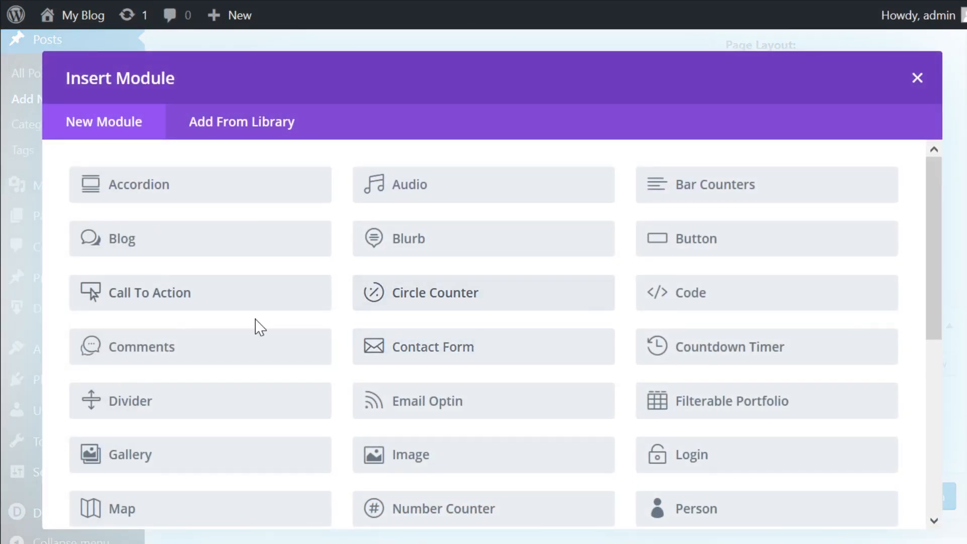
click(141, 346)
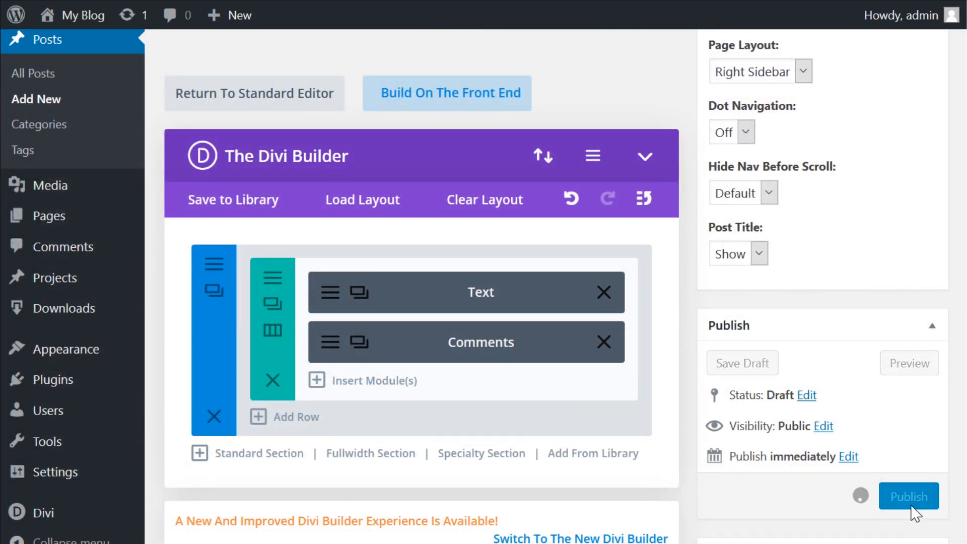
click(908, 497)
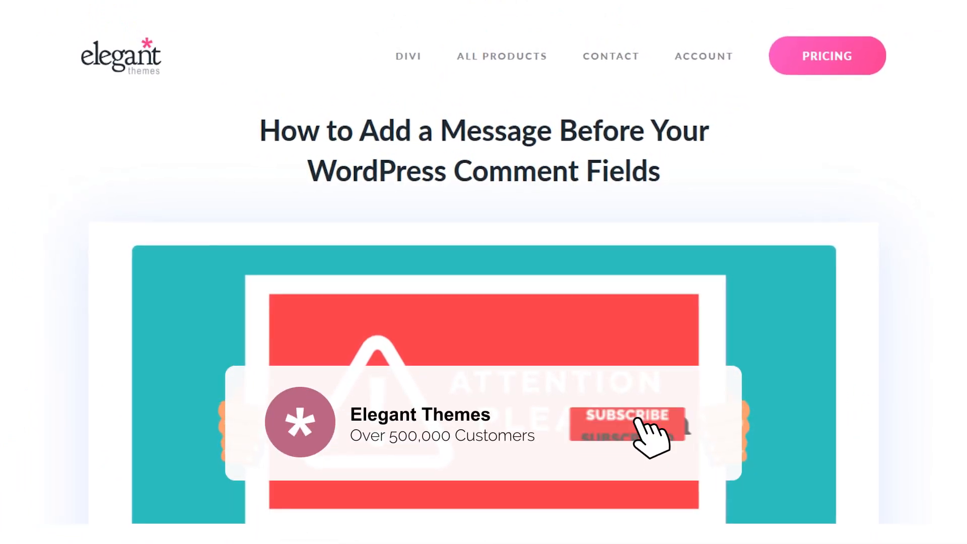
- Open the Elegant Themes article 'How to Add a Message Before Your WordPress Comment Fields'
click(624, 424)
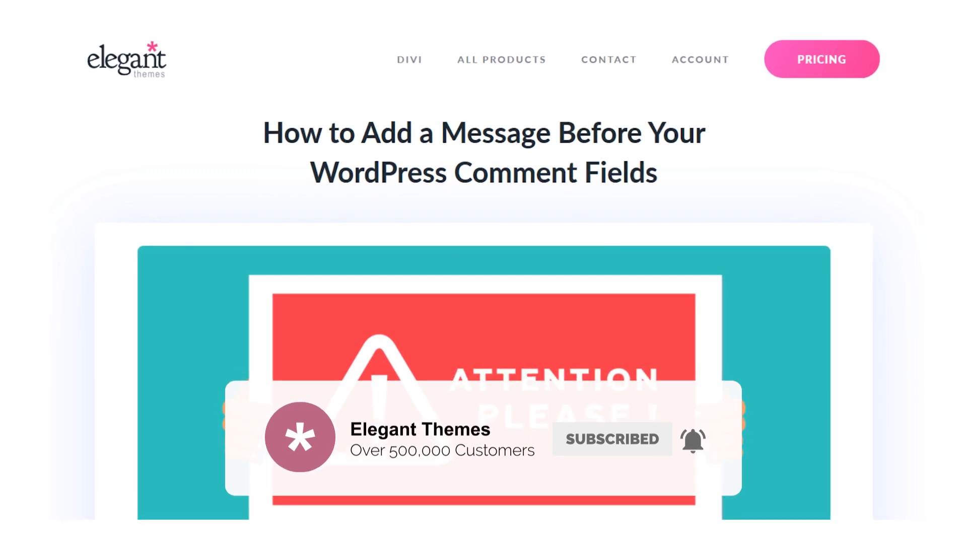